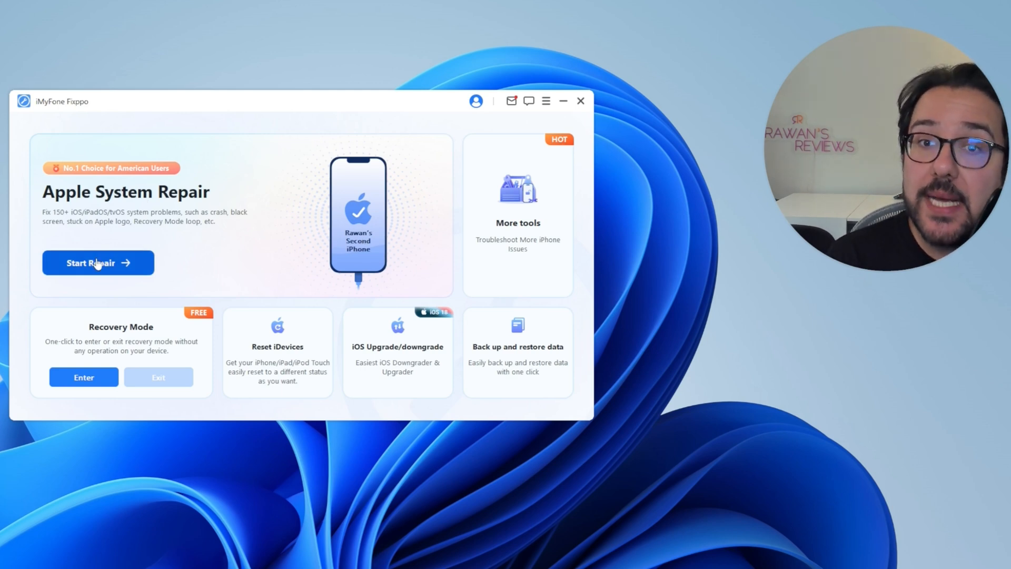
- Start Apple System Repair to reach the Standard/Advanced repair mode choice
{"action": "left_click", "coordinate": [98, 262]}
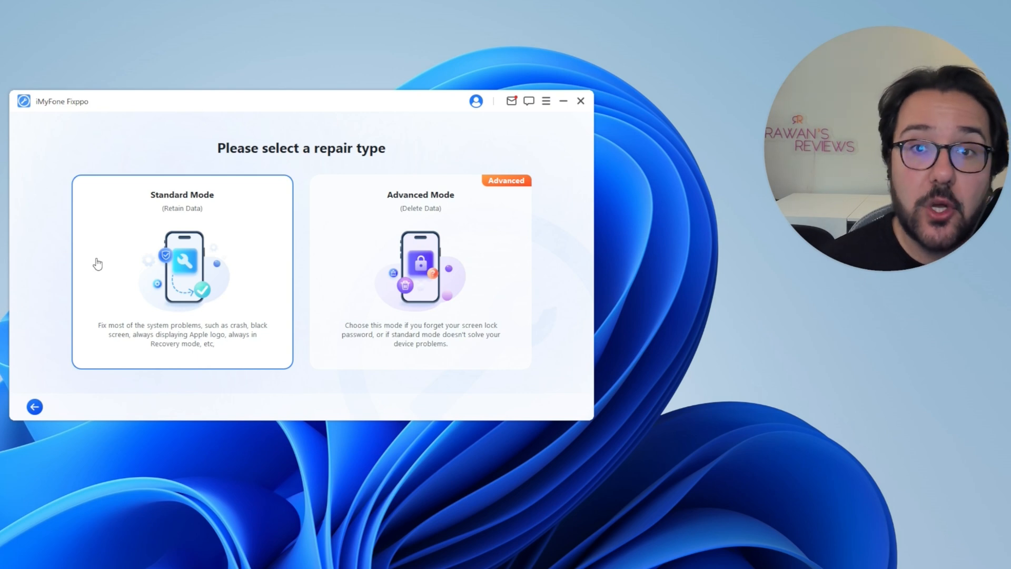
{"action": "mouse_move", "coordinate": [128, 276]}
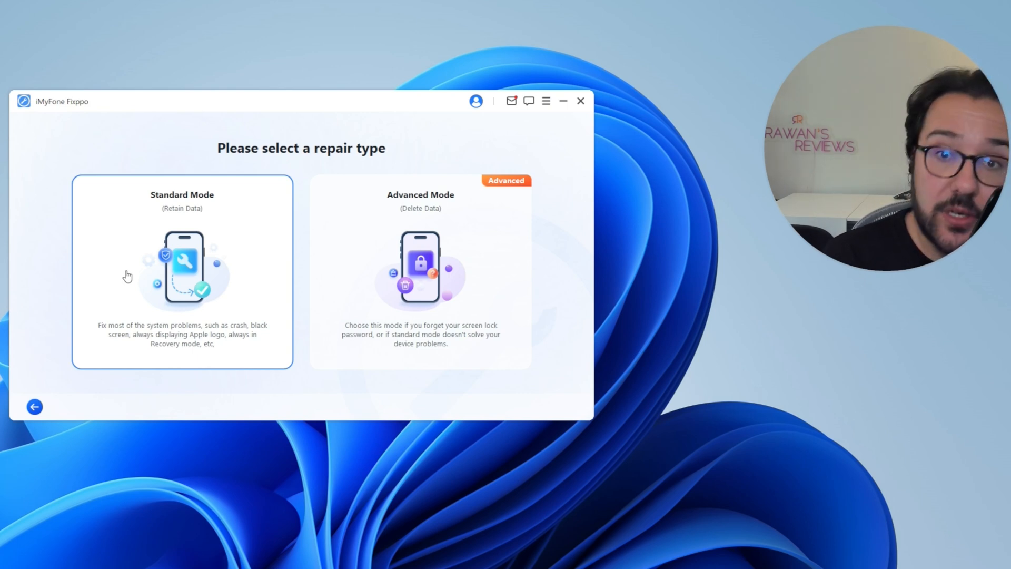
{"action": "mouse_move", "coordinate": [159, 269]}
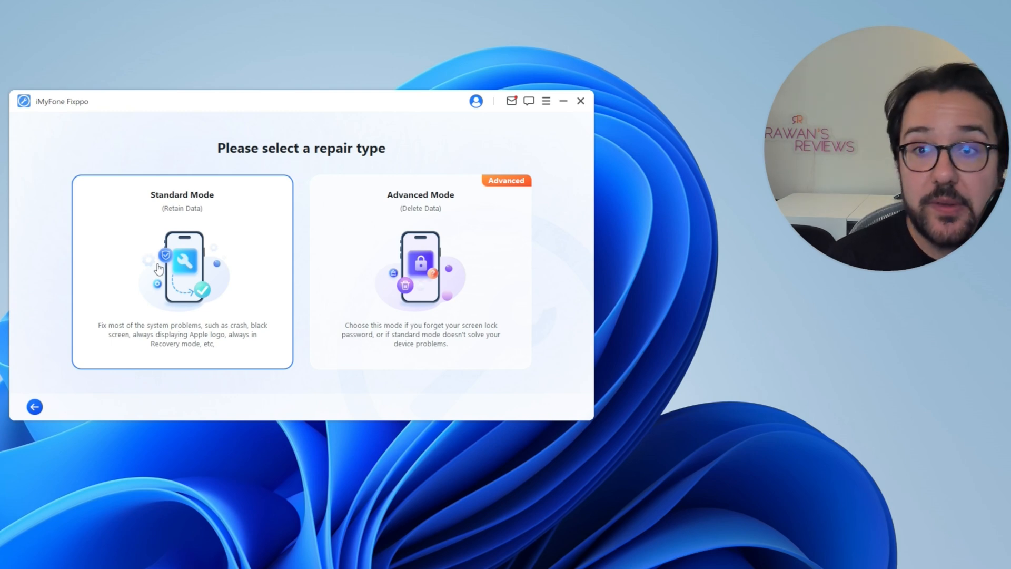
{"action": "mouse_move", "coordinate": [234, 267]}
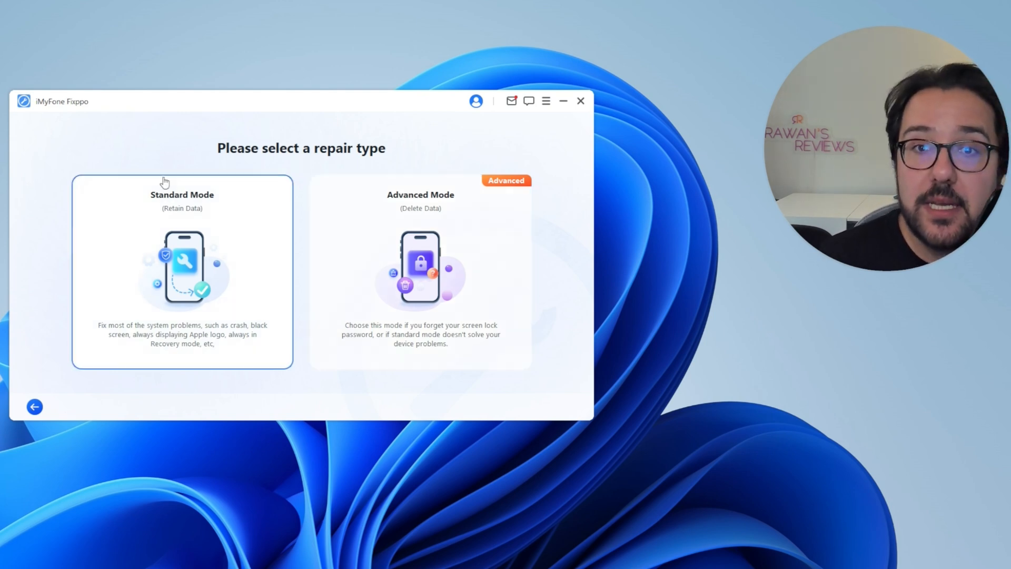
- Return to the home screen and reach the Back Up and Restore data options
{"action": "left_click", "coordinate": [34, 407]}
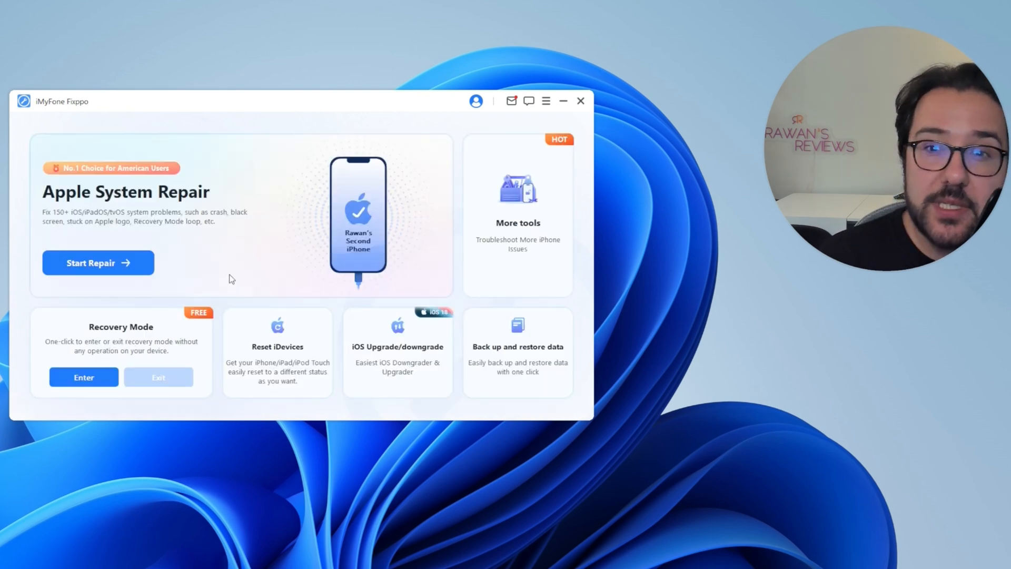
{"action": "mouse_move", "coordinate": [398, 380]}
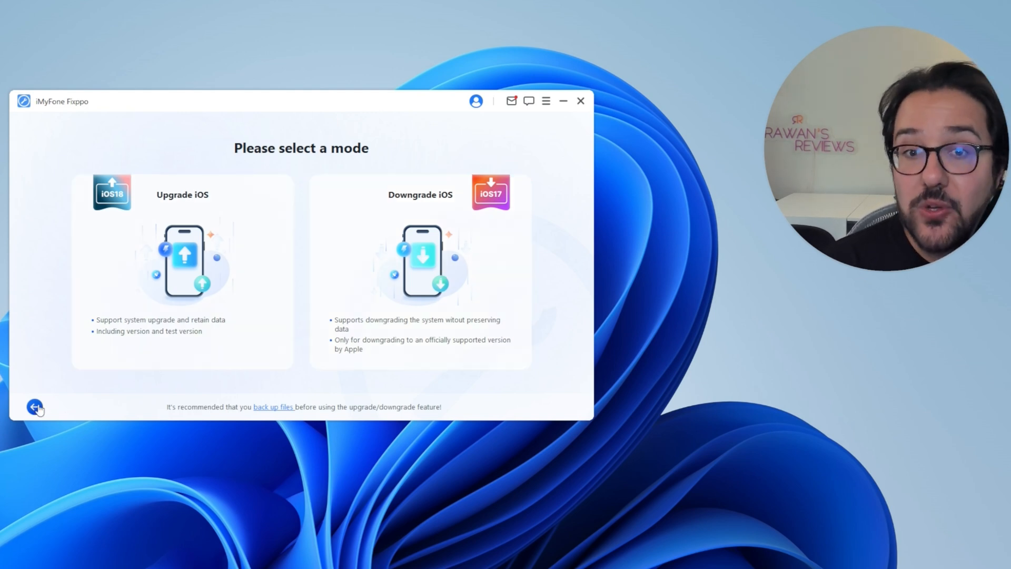
{"action": "left_click", "coordinate": [35, 406]}
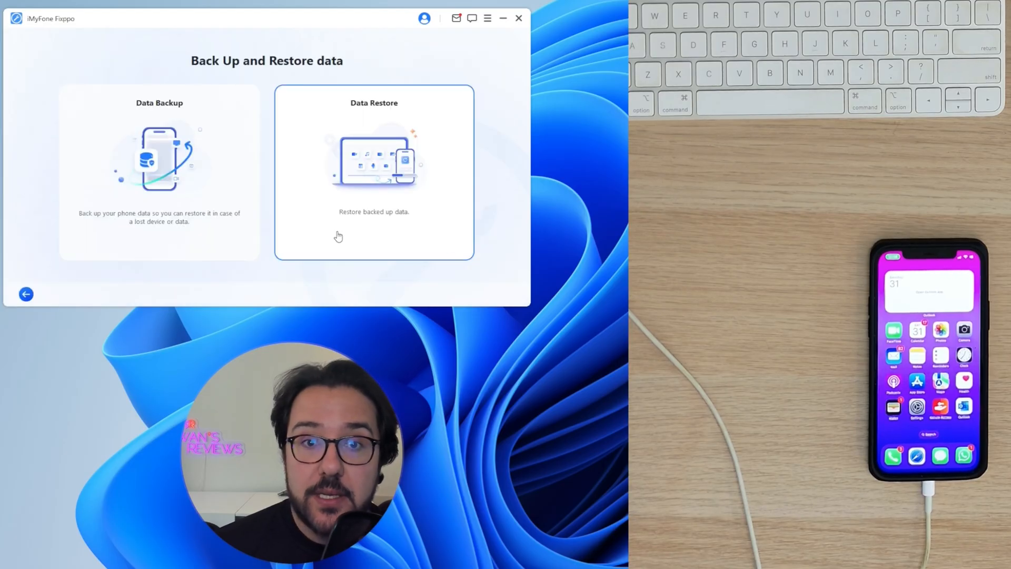
- Run a full Data Backup of the connected iPhone 12
{"action": "left_click", "coordinate": [159, 171]}
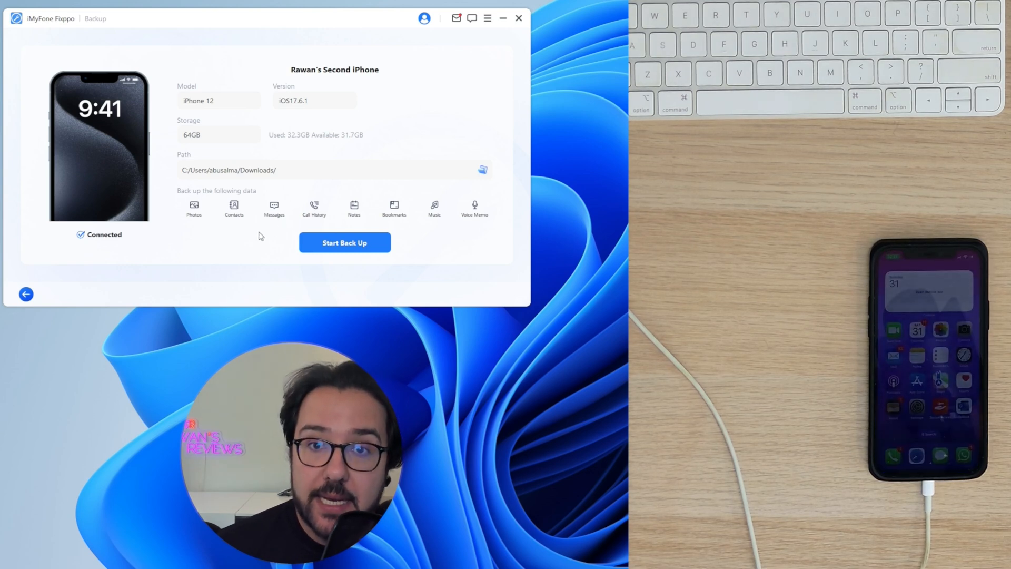
{"action": "left_click", "coordinate": [345, 242]}
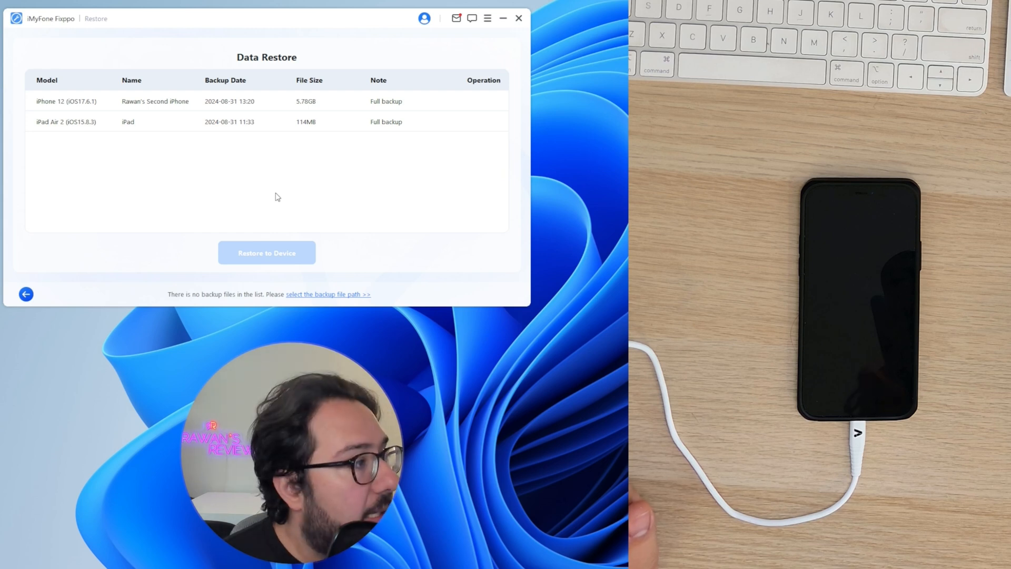
{"action": "mouse_move", "coordinate": [340, 101]}
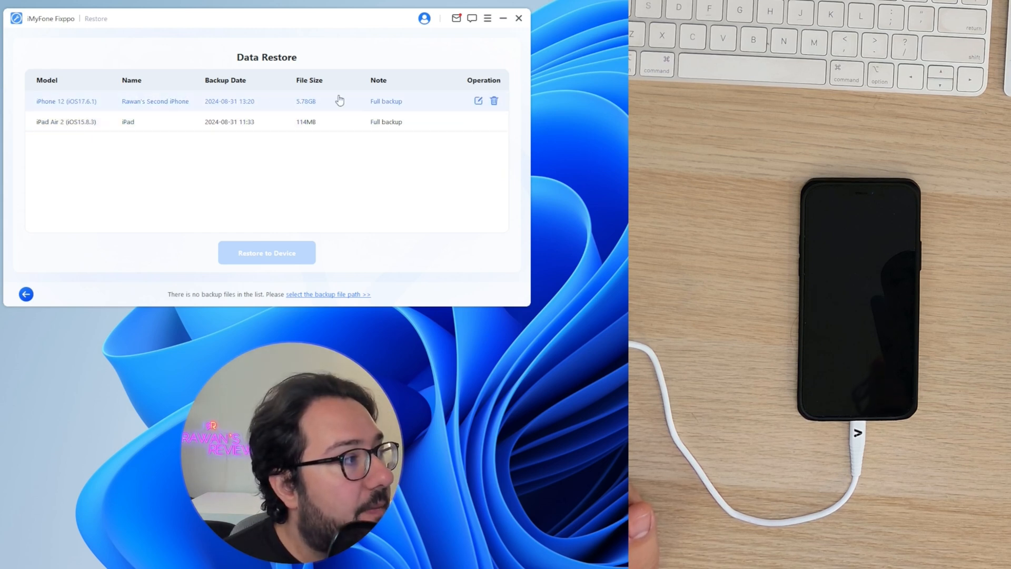
- Choose Upgrade iOS for the iPhone 12 and download the iOS 18 beta8 firmware
{"action": "left_click", "coordinate": [26, 294]}
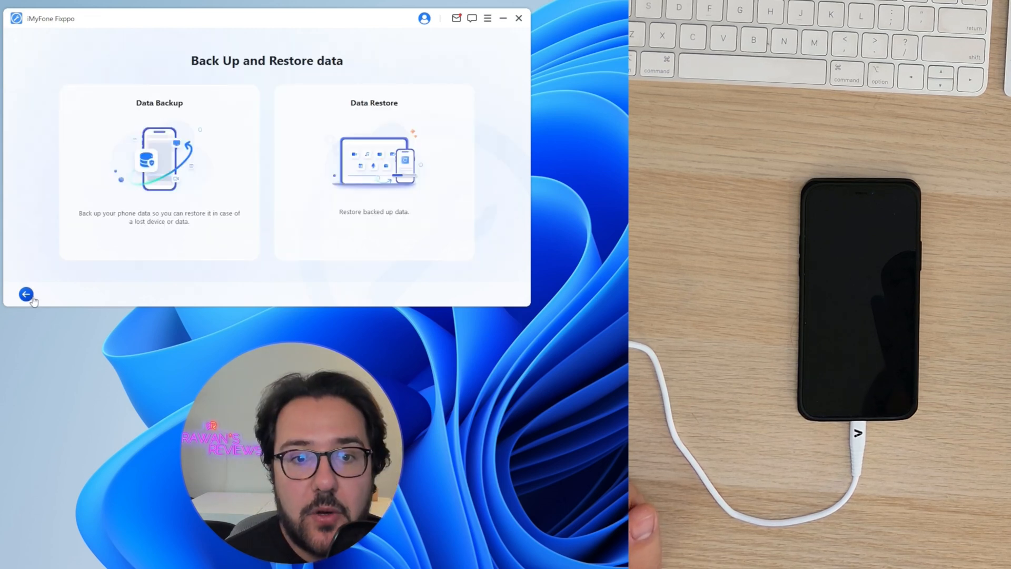
{"action": "left_click", "coordinate": [25, 294]}
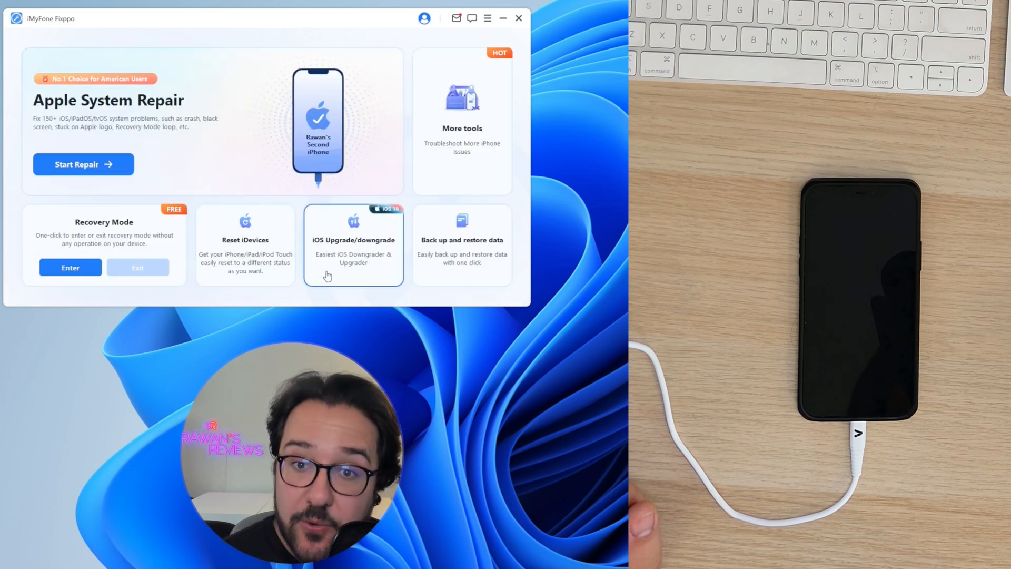
{"action": "left_click", "coordinate": [354, 246]}
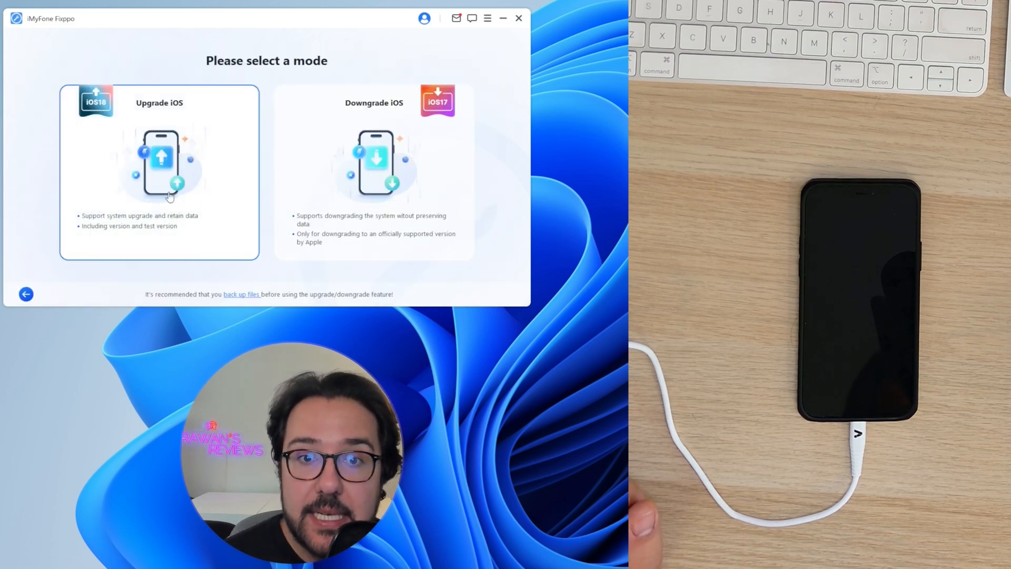
{"action": "left_click", "coordinate": [159, 167]}
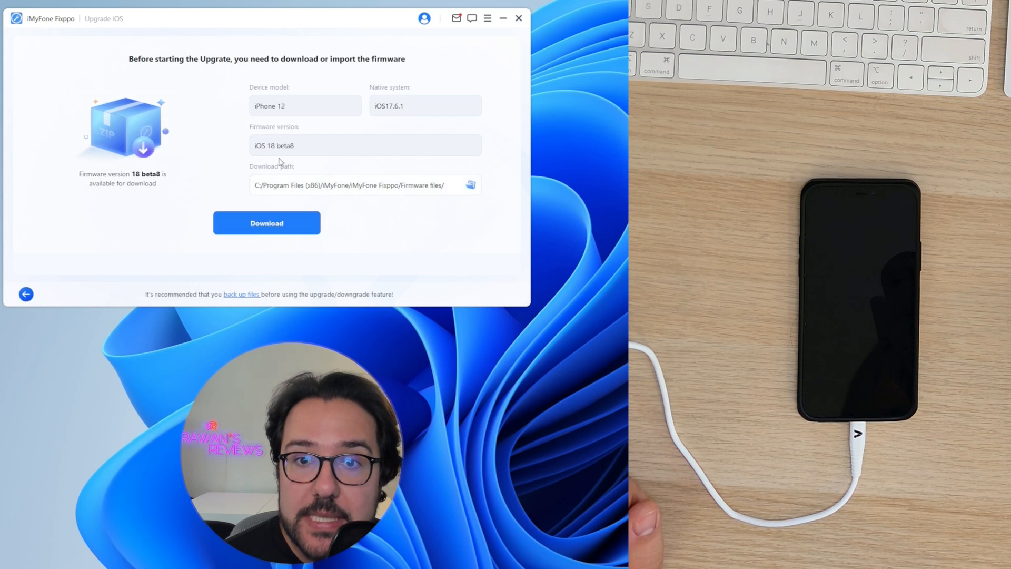
{"action": "mouse_move", "coordinate": [303, 121]}
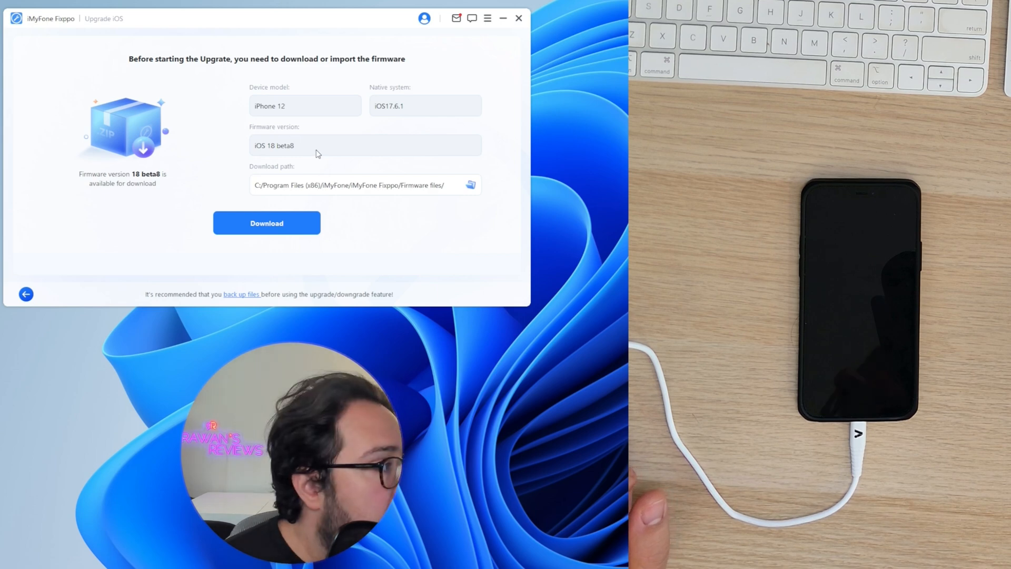
{"action": "left_click", "coordinate": [267, 222]}
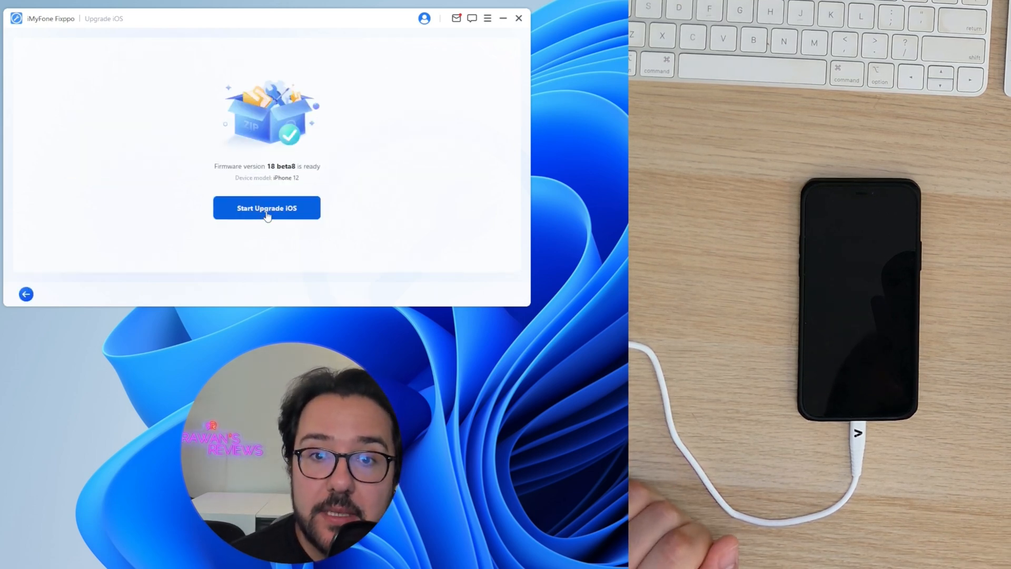
- Start installing iOS 18 beta on the iPhone 12, reaching the Recovery/DFU mode instructions
{"action": "left_click", "coordinate": [267, 207]}
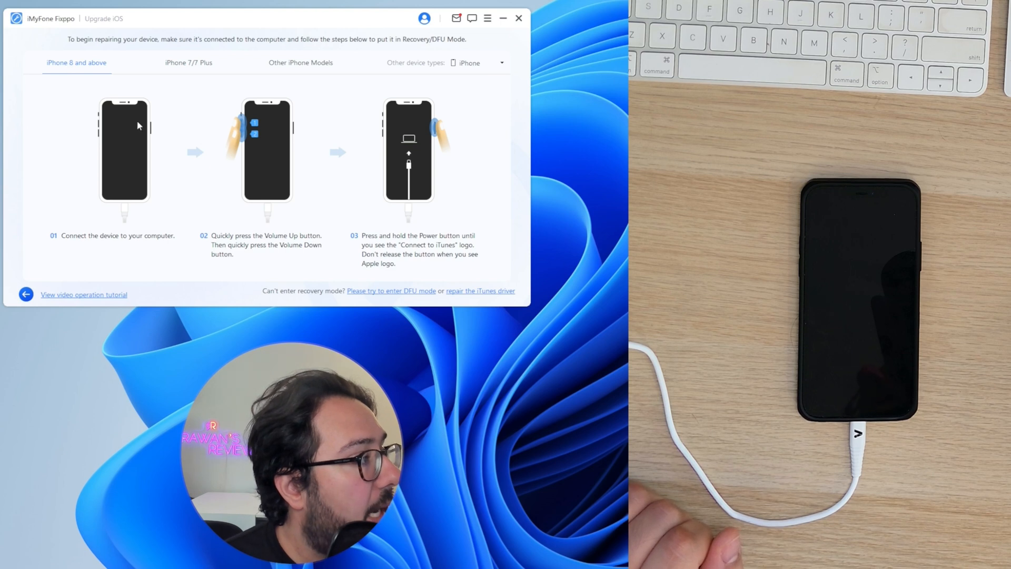
{"action": "mouse_move", "coordinate": [273, 257]}
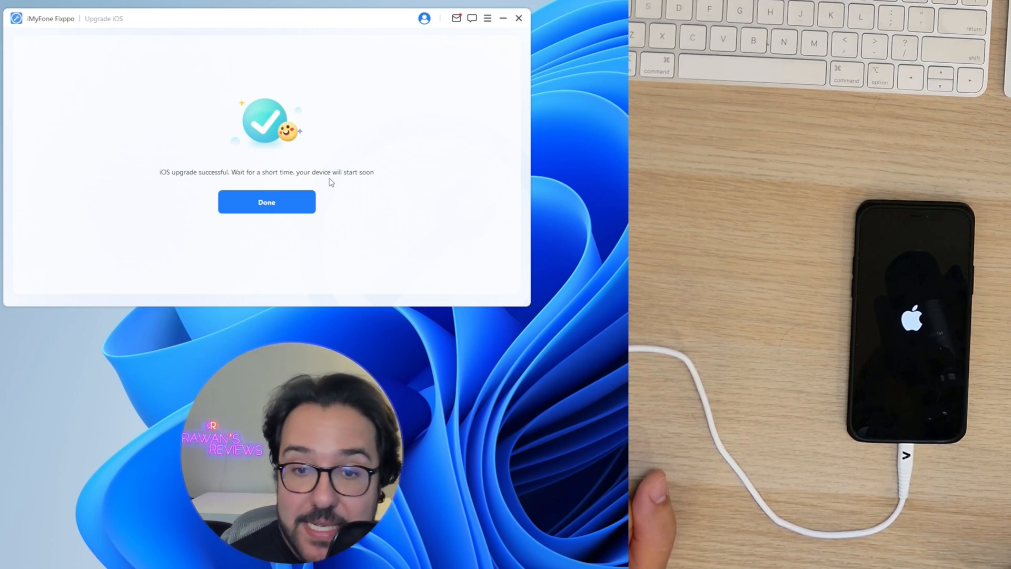
- Finish the successful upgrade and choose Downgrade iOS, offering iOS 17.6.1 firmware
{"action": "left_click", "coordinate": [267, 203]}
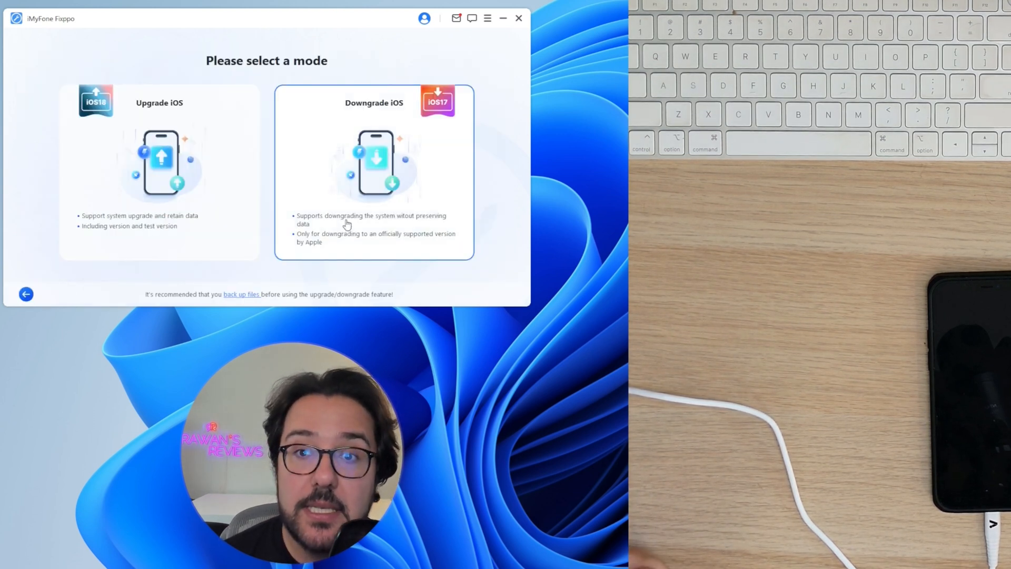
{"action": "left_click", "coordinate": [373, 171]}
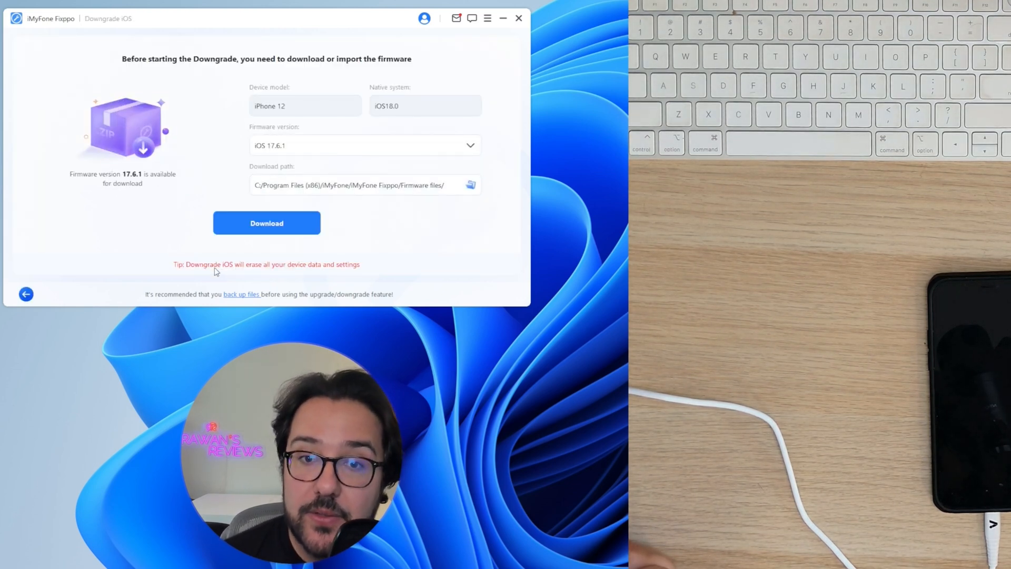
{"action": "mouse_move", "coordinate": [236, 282]}
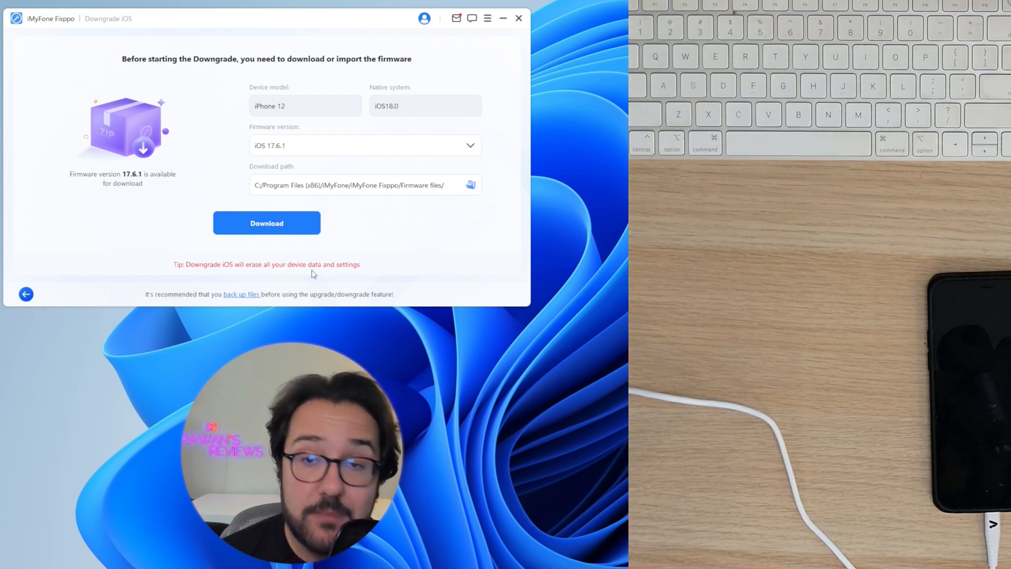
{"action": "mouse_move", "coordinate": [321, 271]}
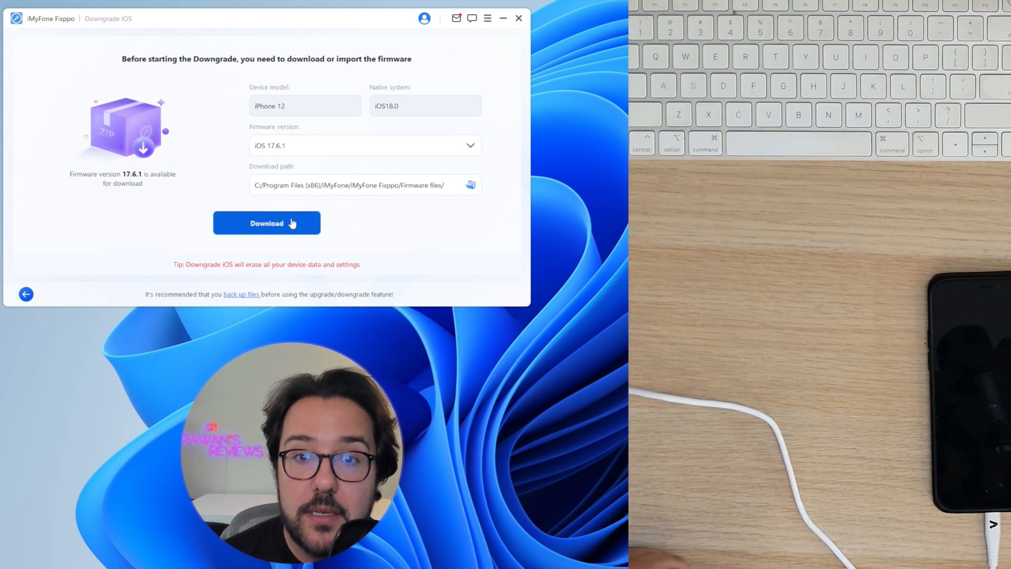
- Download iOS 17.6.1 firmware and downgrade the iPhone 12 to it
{"action": "left_click", "coordinate": [267, 222]}
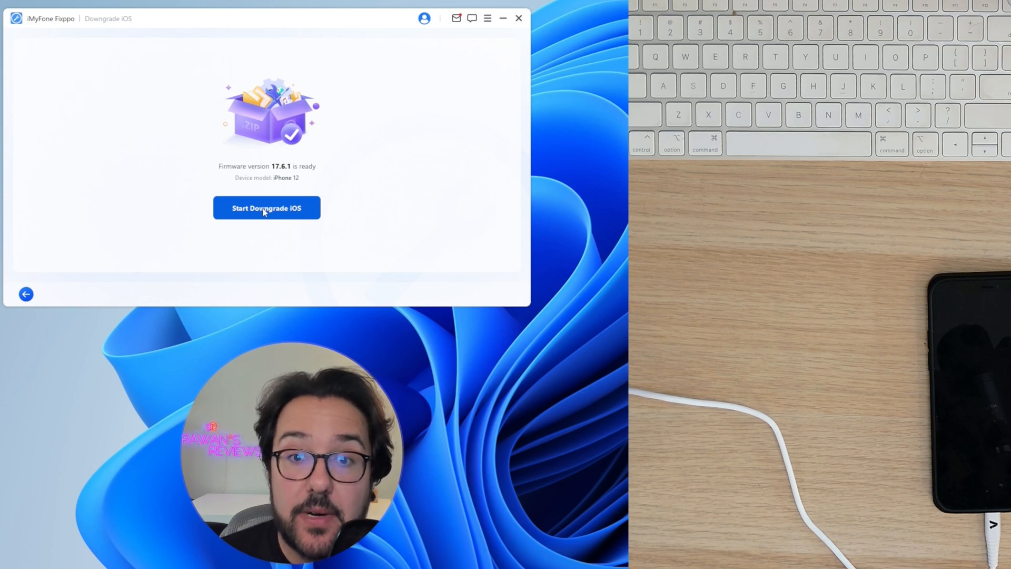
{"action": "left_click", "coordinate": [266, 207]}
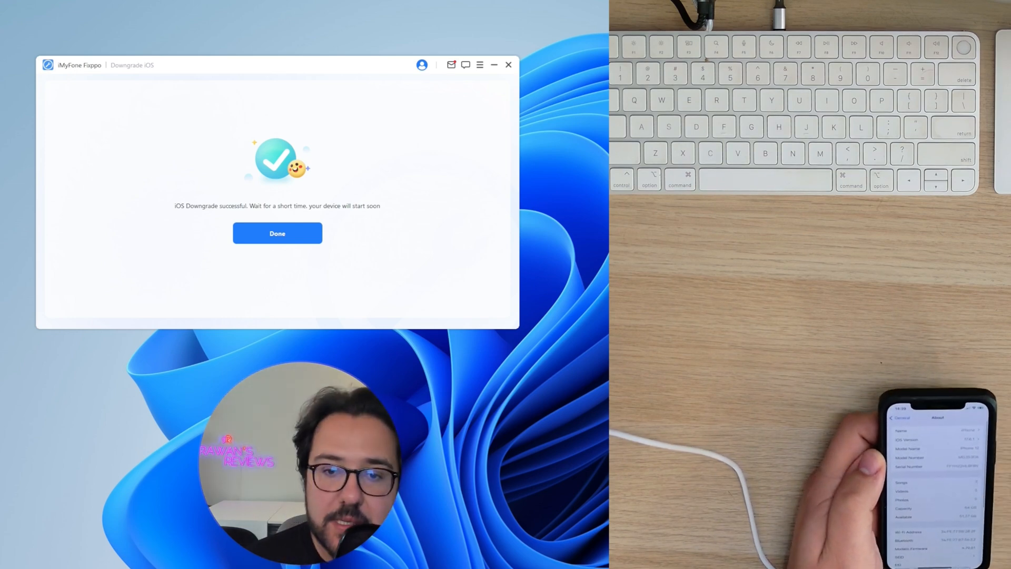
- Finish the downgrade and reach the Data Restore list of backups
{"action": "left_click", "coordinate": [277, 233]}
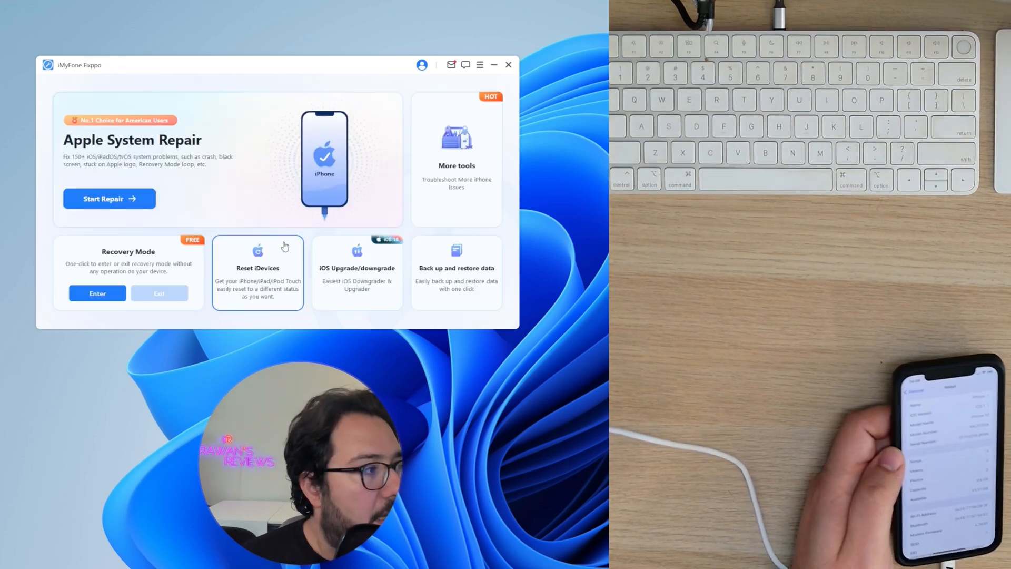
{"action": "left_click", "coordinate": [456, 272]}
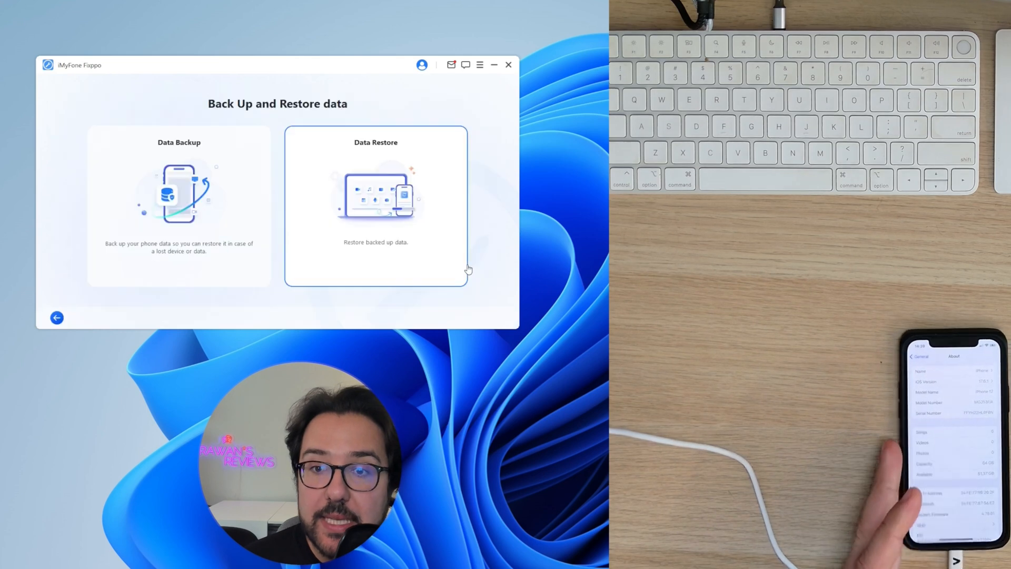
{"action": "left_click", "coordinate": [376, 207]}
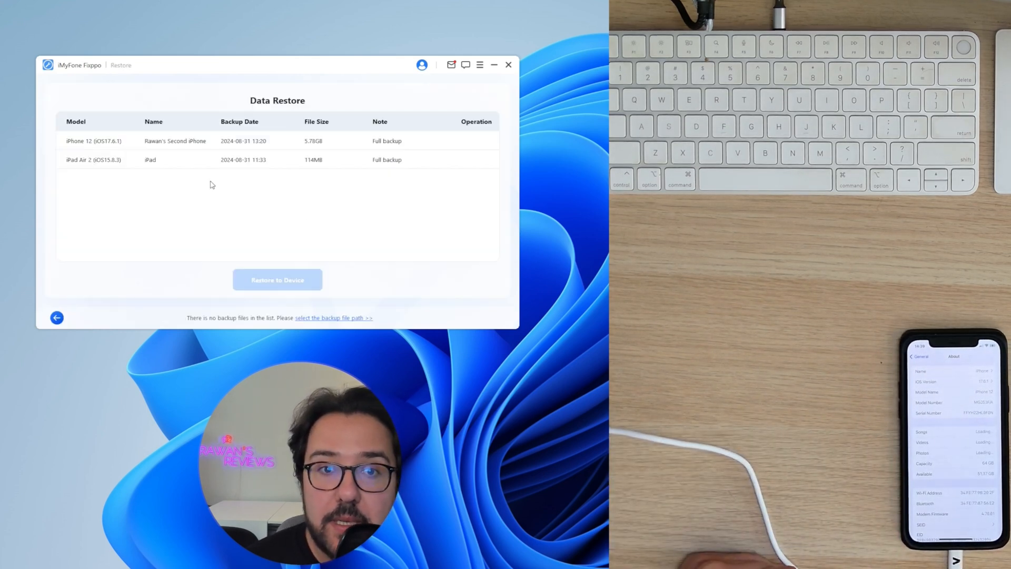
- Select the iPhone 12 full backup and start restoring it to the device
{"action": "left_click", "coordinate": [94, 140]}
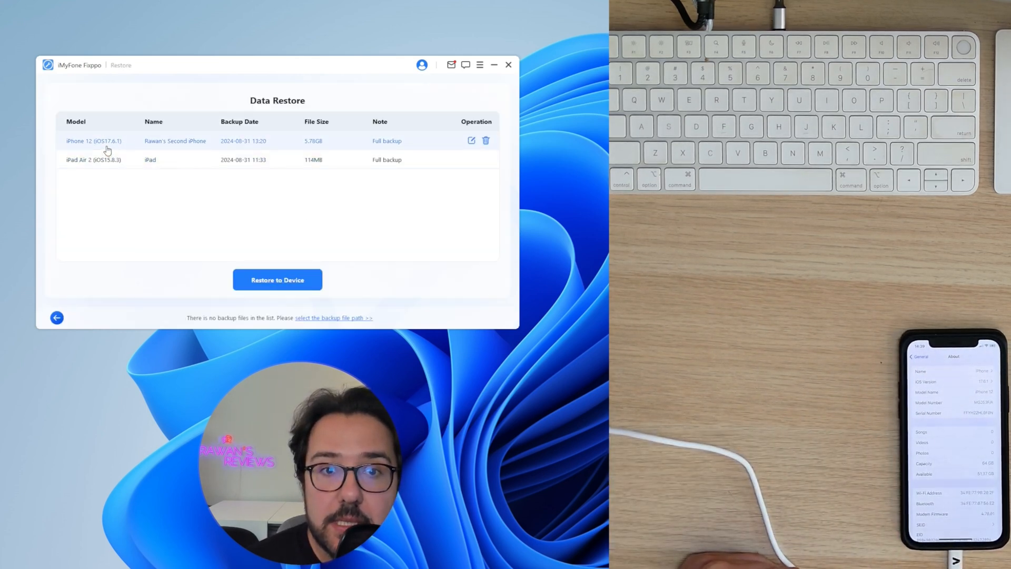
{"action": "left_click", "coordinate": [277, 280]}
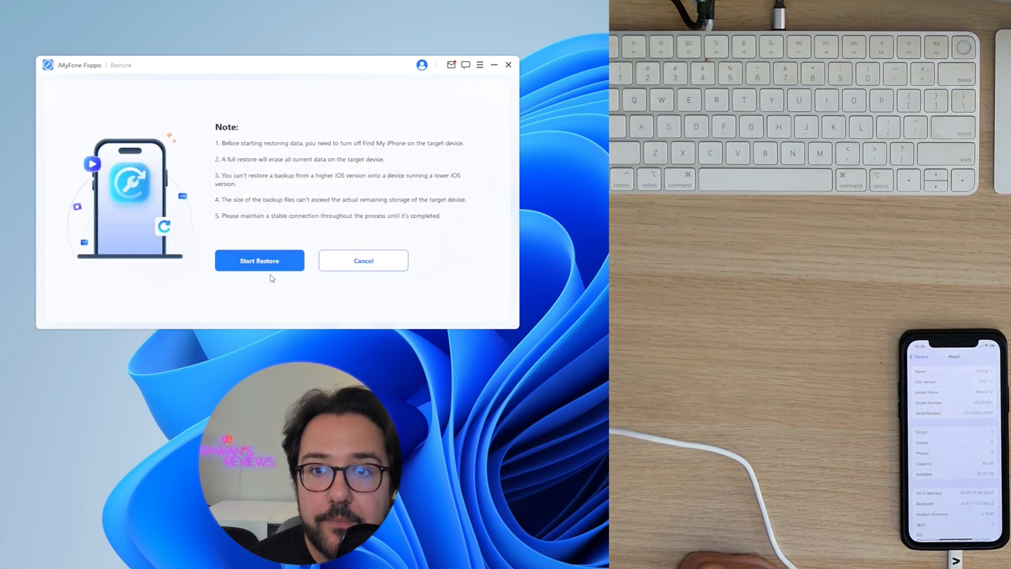
{"action": "left_click", "coordinate": [259, 260]}
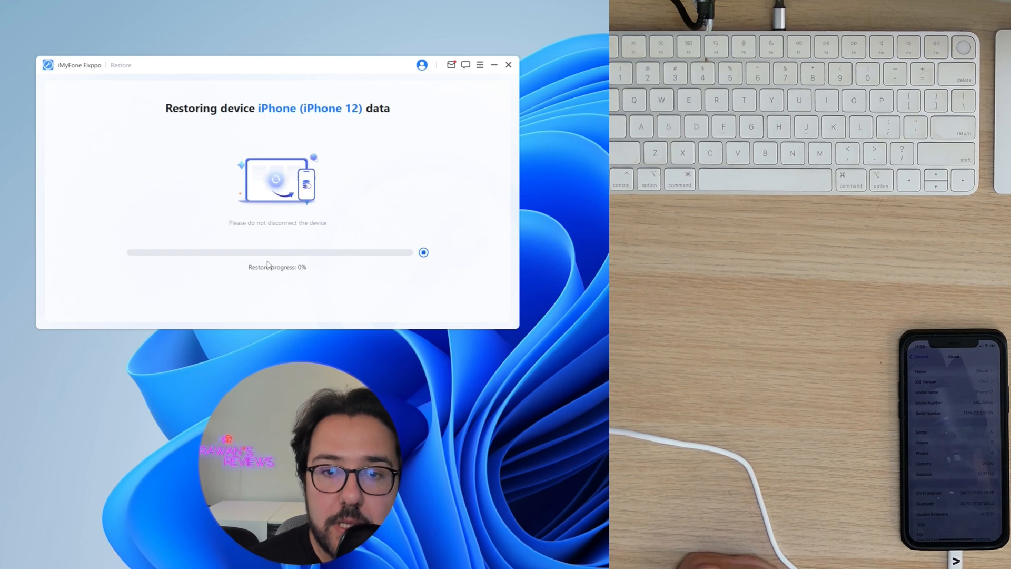